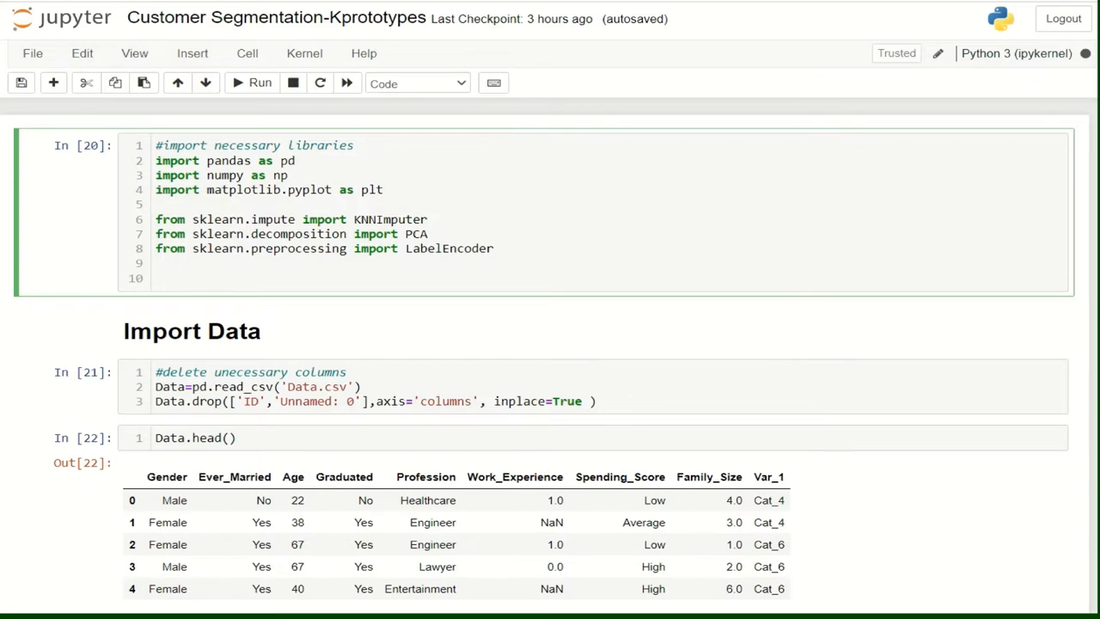
Scroll below the Data.head() preview to the Data.isnull().sum() missing-value counts
left_click(156, 203)
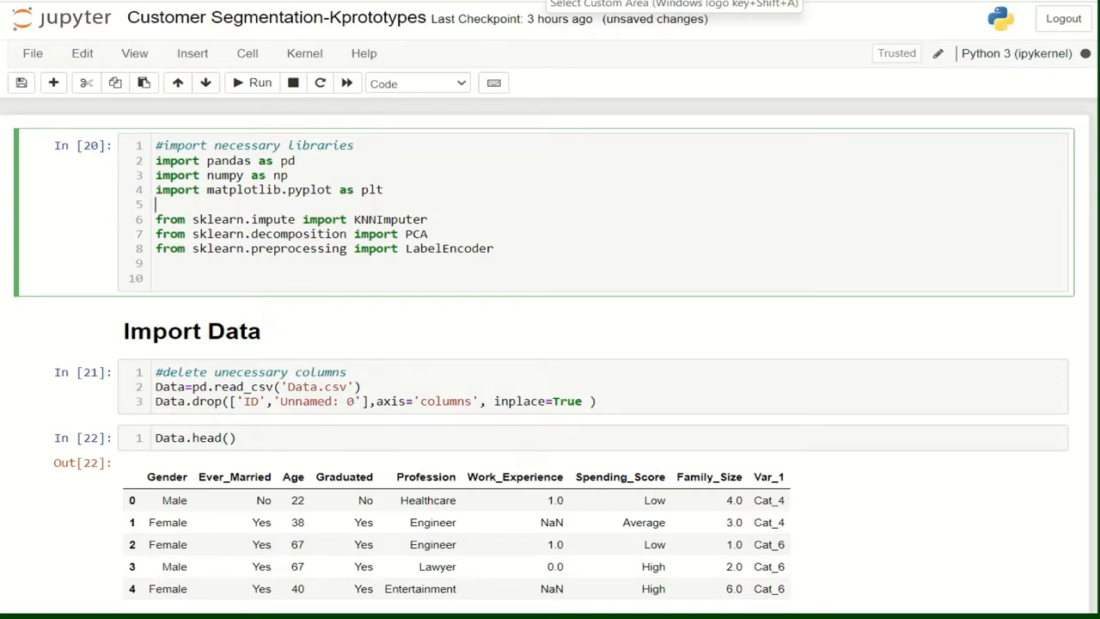
scroll("down", 3)
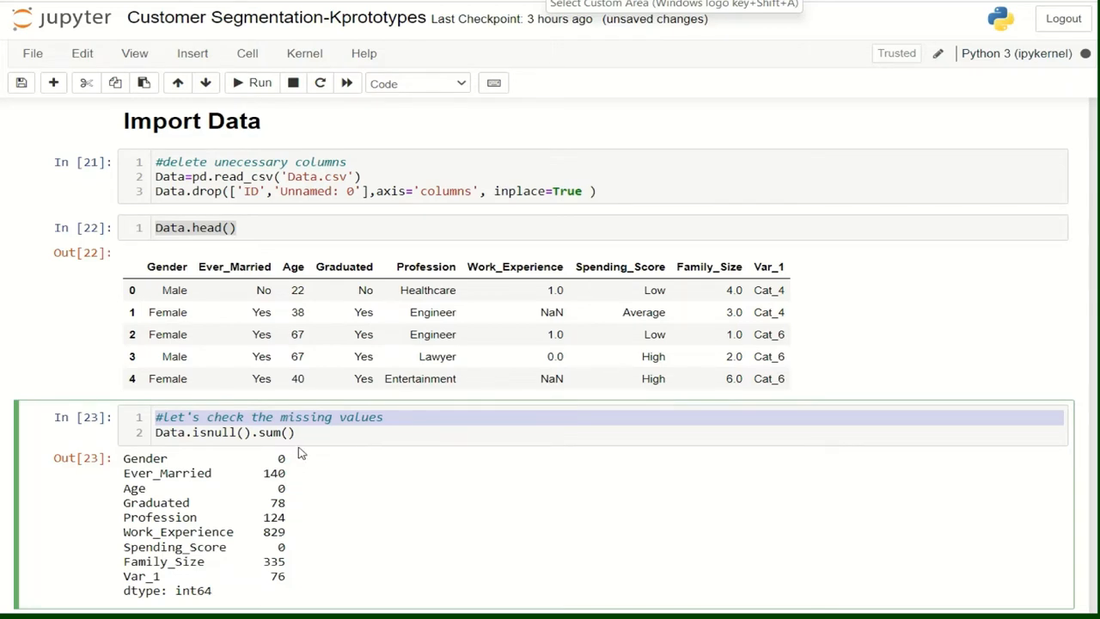
mouse_move(303, 433)
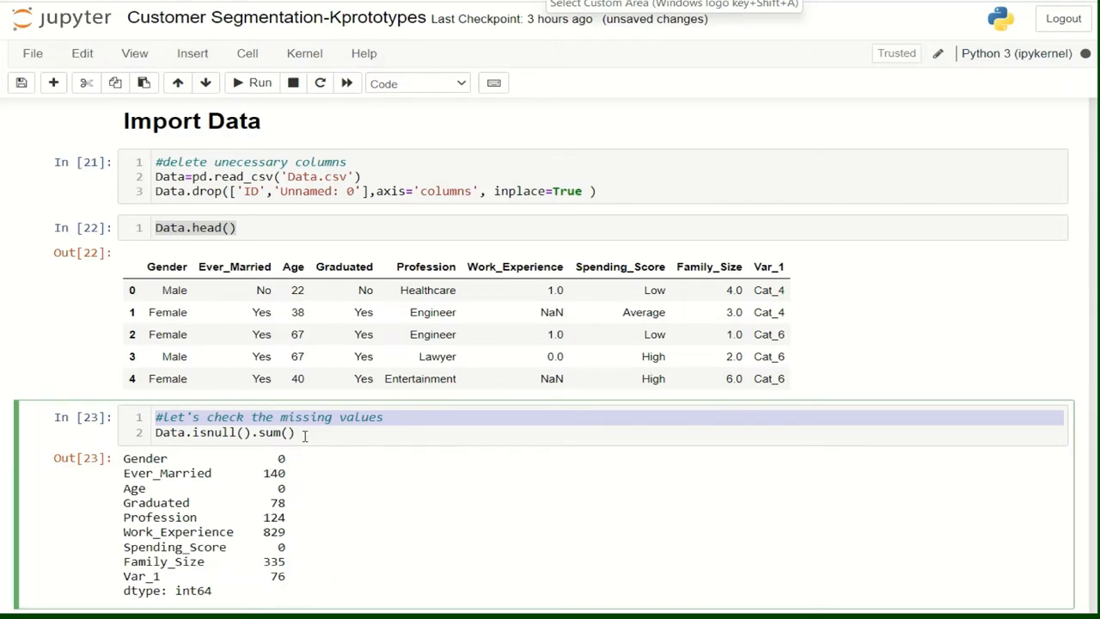
Scroll past describe and unique-values output to the label-encoding (In[26]) and KNN imputation (In[27]) cells
scroll("down", 3)
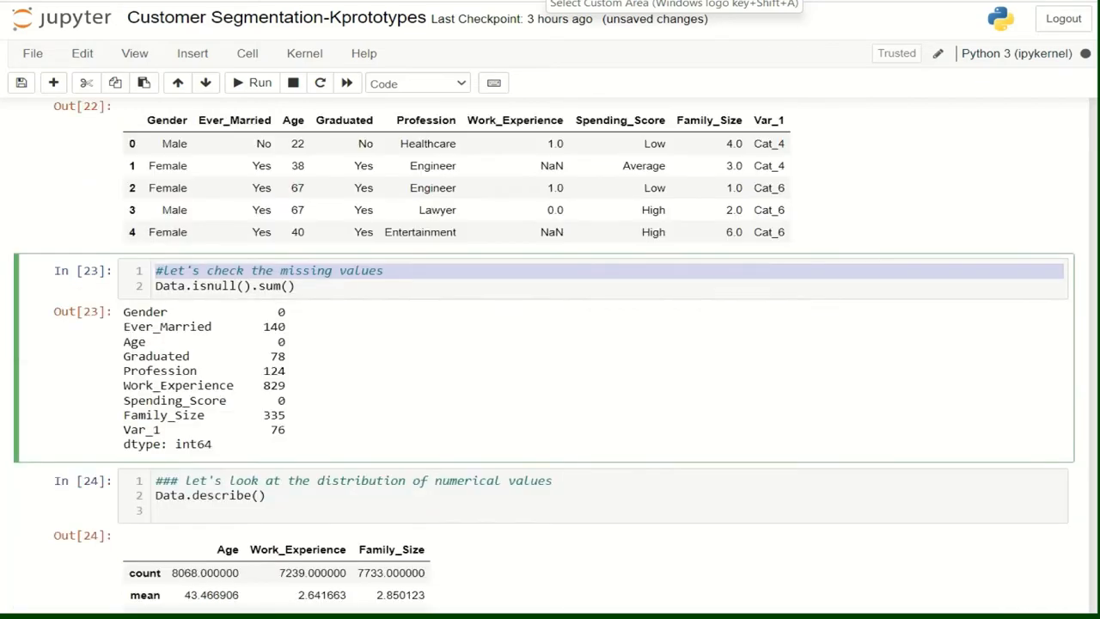
scroll("down", 3)
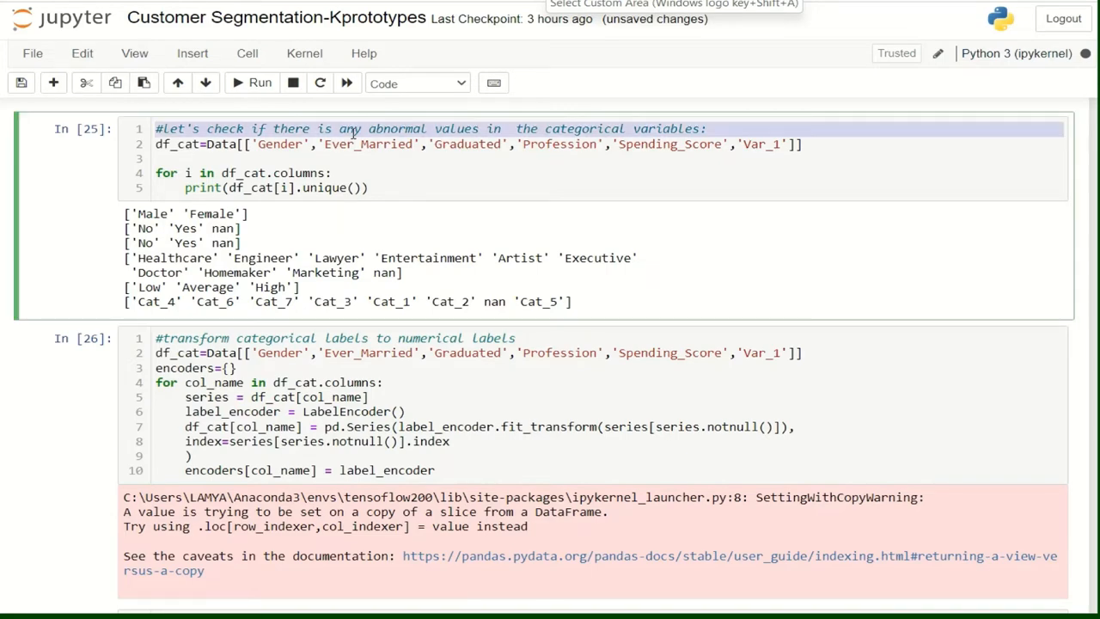
scroll("down", 3)
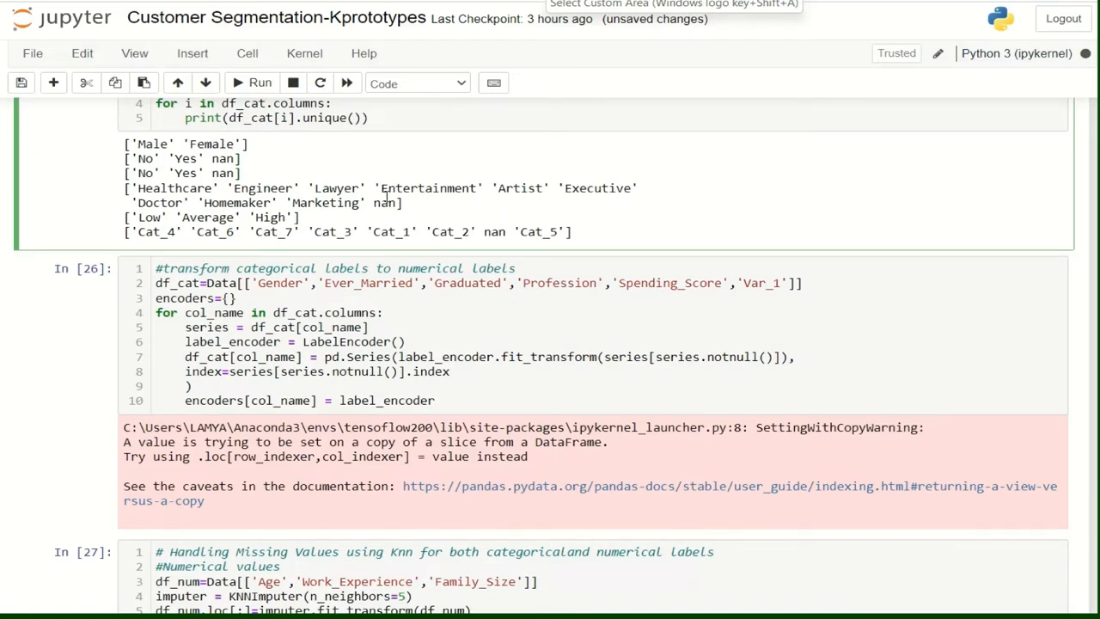
scroll("down", 3)
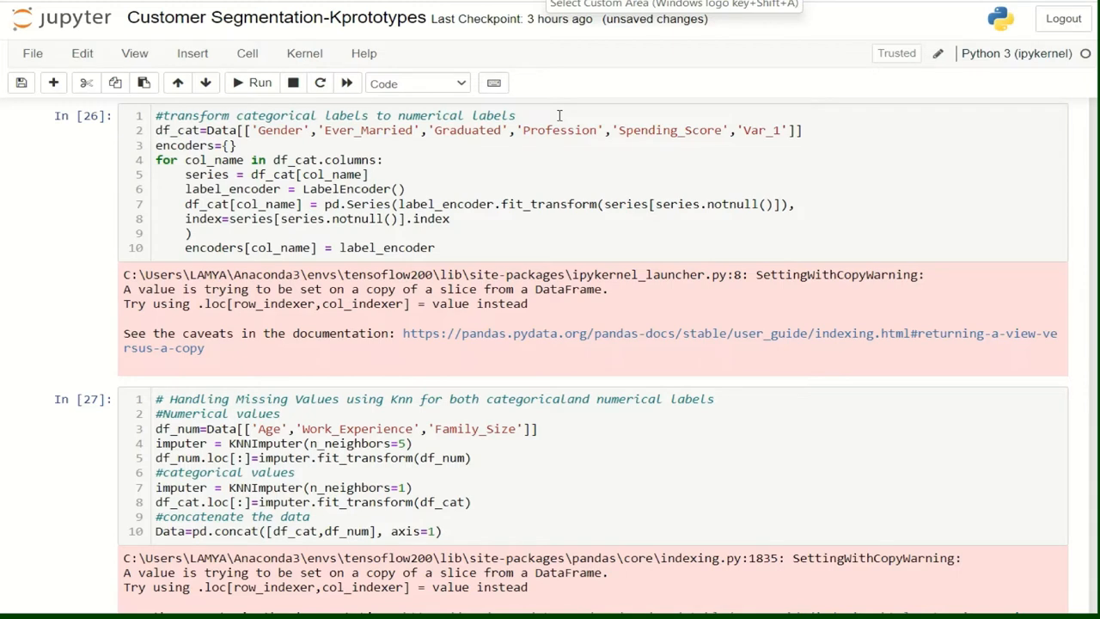
mouse_move(238, 130)
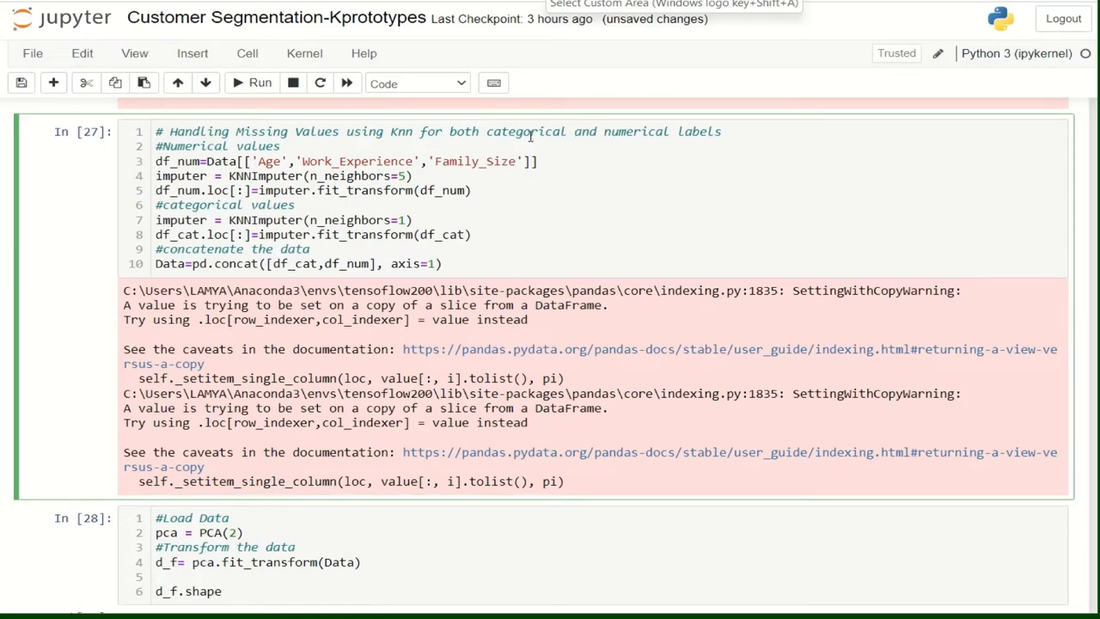
mouse_move(677, 131)
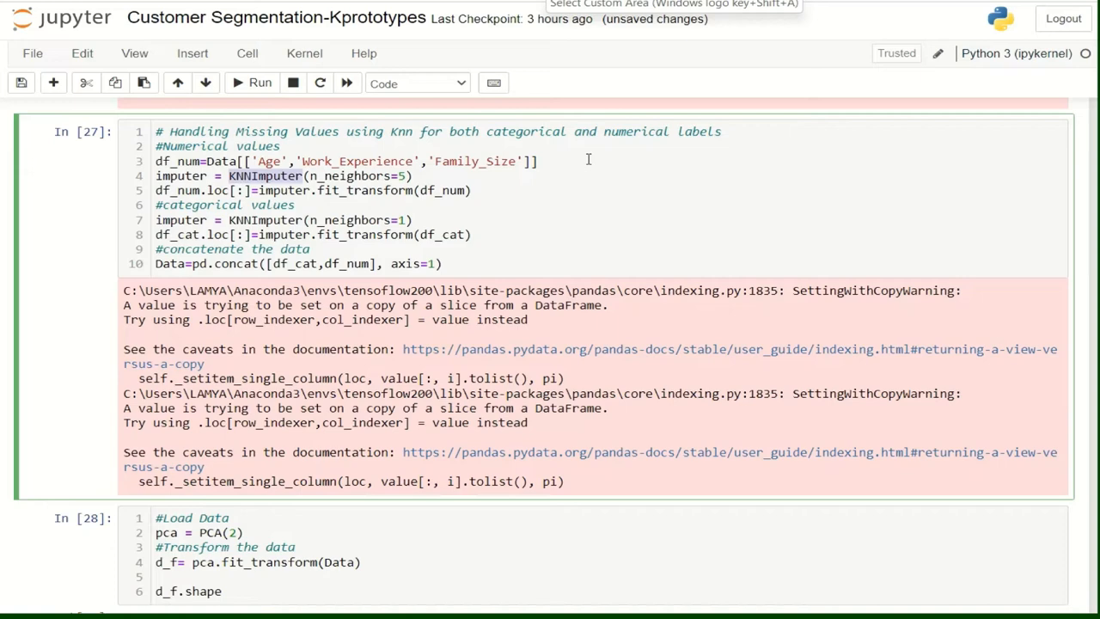
Scroll past the KNNImputer warnings to the PCA cell In[28] with its (8068, 2) shape output
scroll("down", 3)
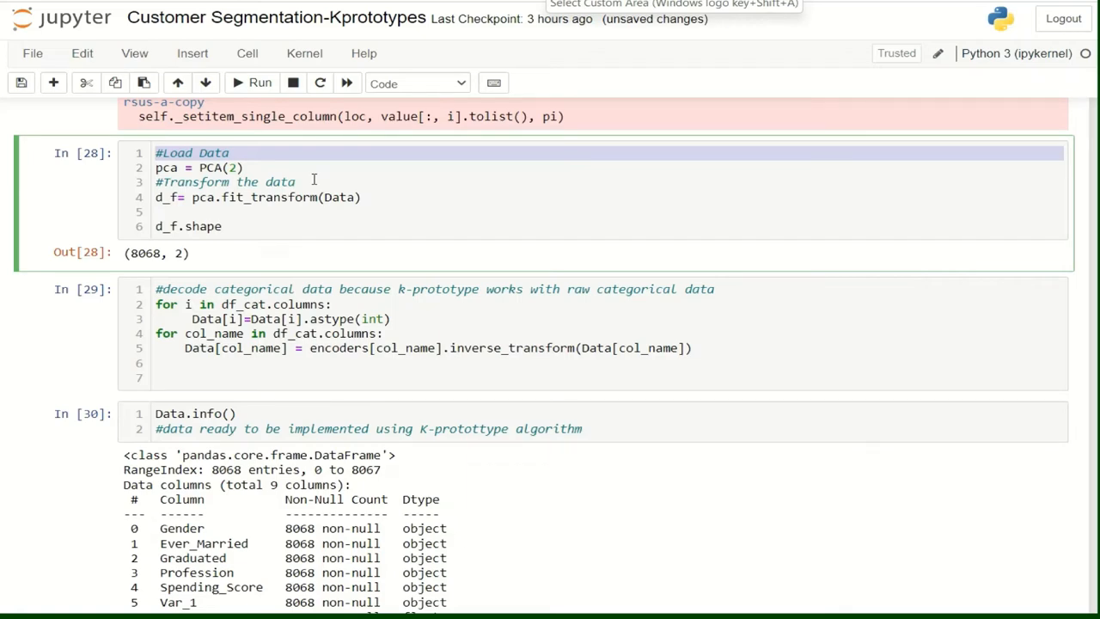
Scroll to the Data.info() output and the In[31] list of categorical column positions [0–5]
scroll("down", 3)
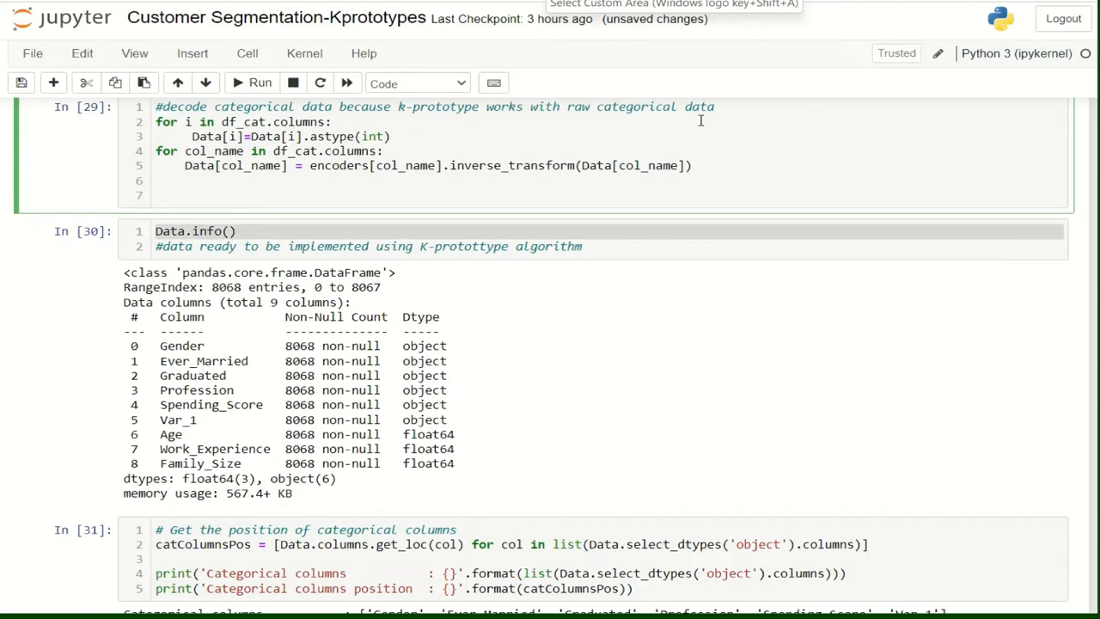
mouse_move(512, 110)
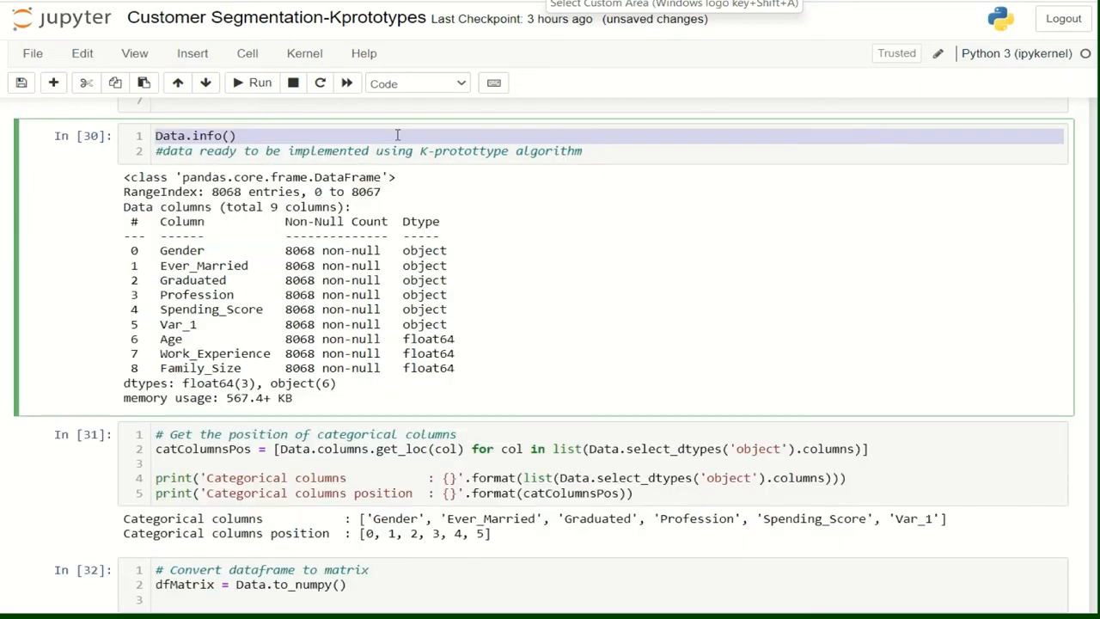
mouse_move(317, 141)
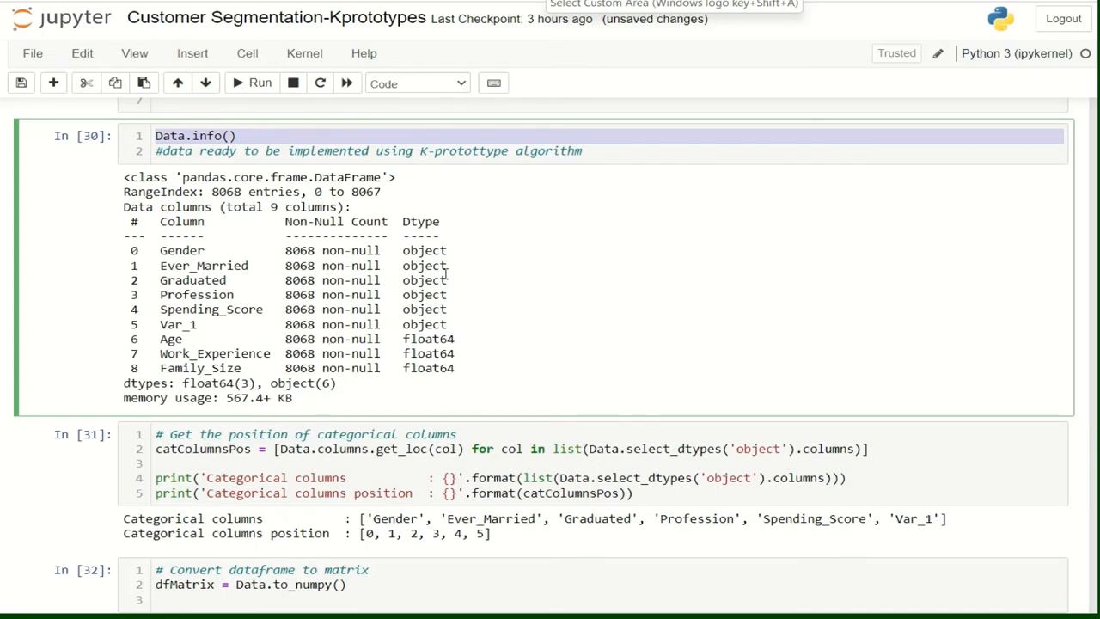
mouse_move(463, 303)
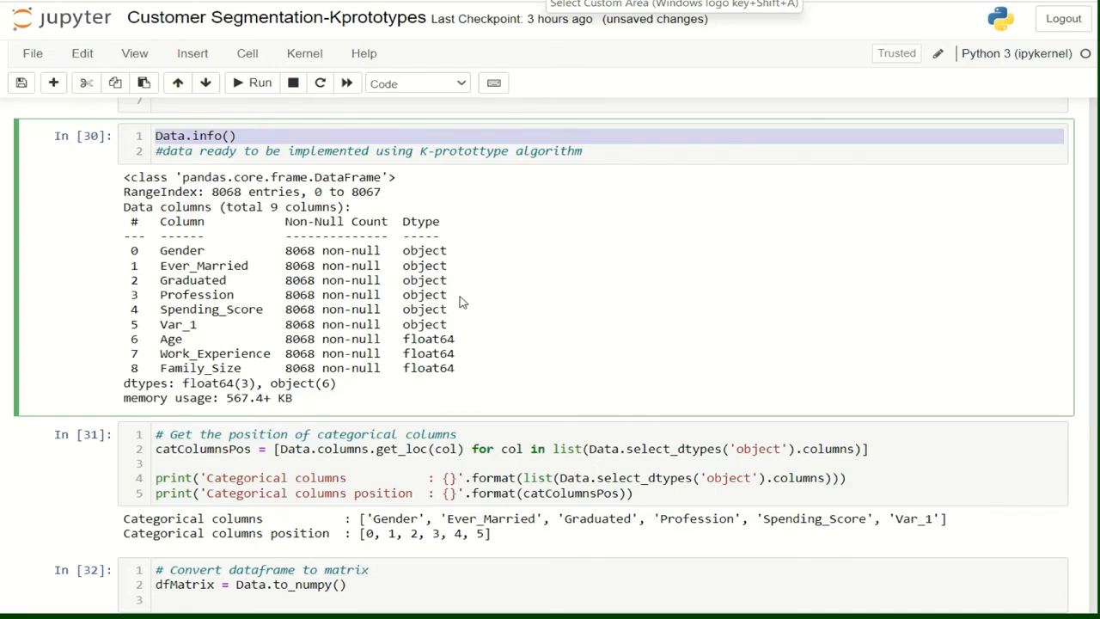
scroll("down", 3)
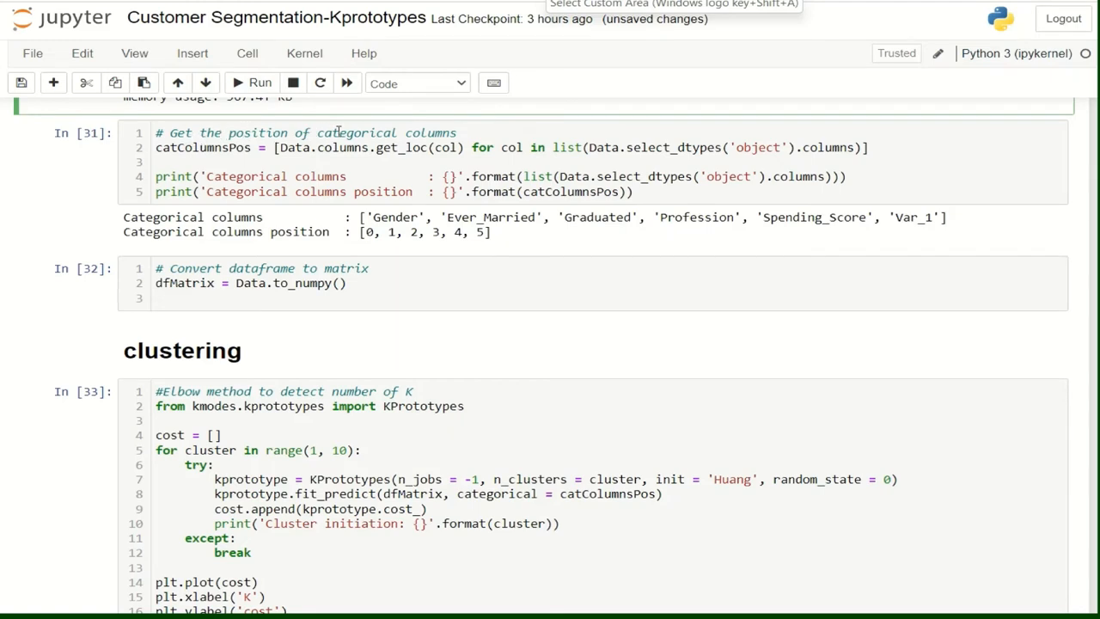
mouse_move(443, 131)
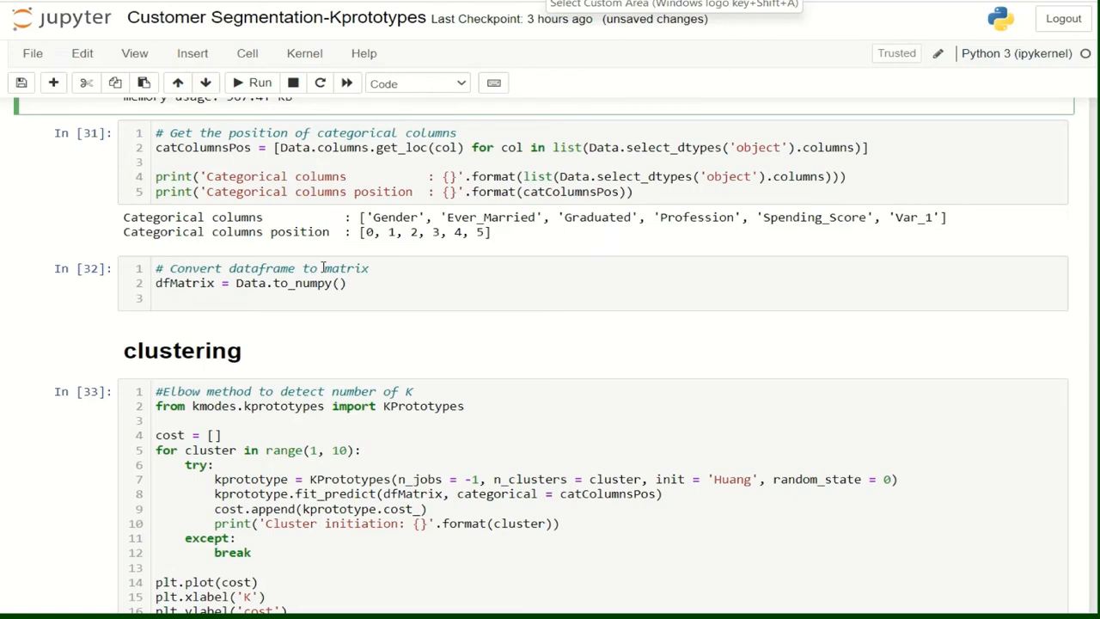
Select the In[33] KPrototypes elbow-loop cell showing cluster initiations 1 through 9
left_click(429, 268)
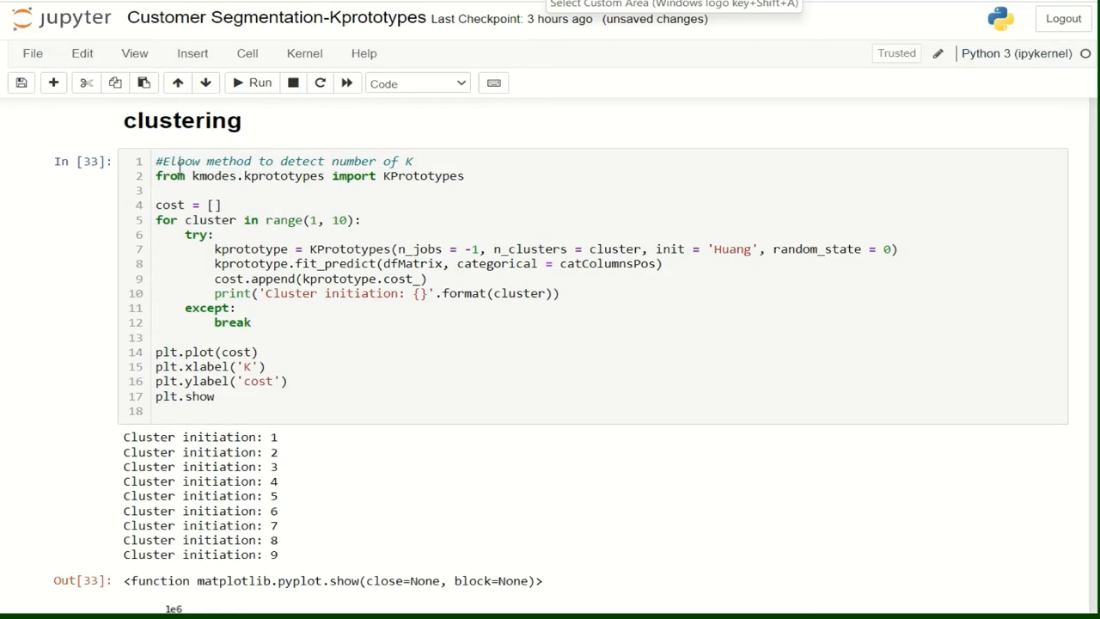
mouse_move(387, 162)
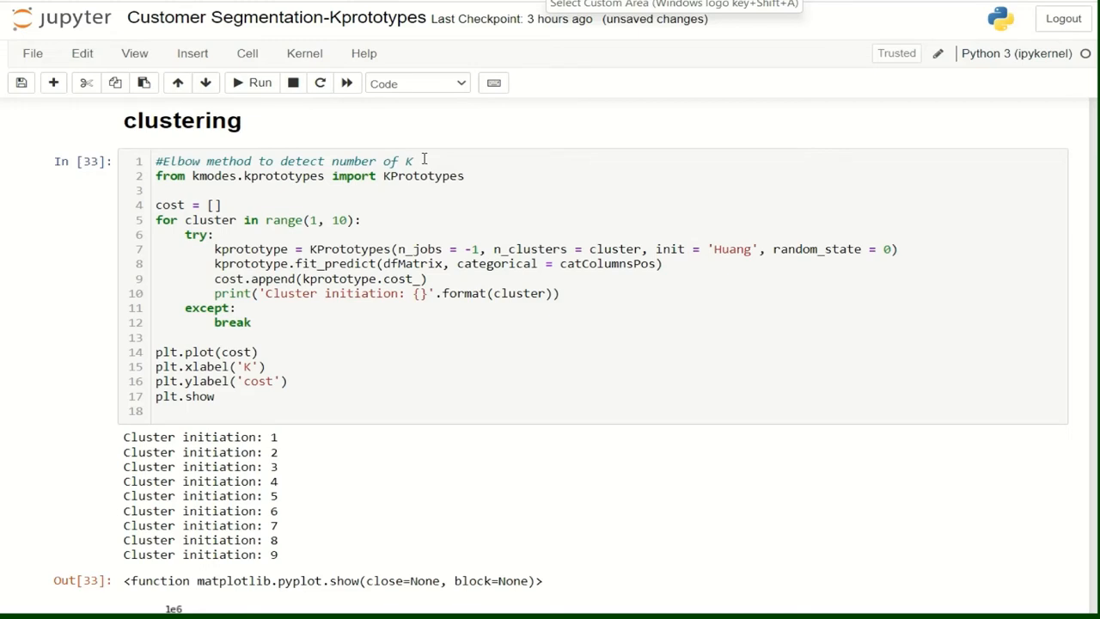
left_click(388, 213)
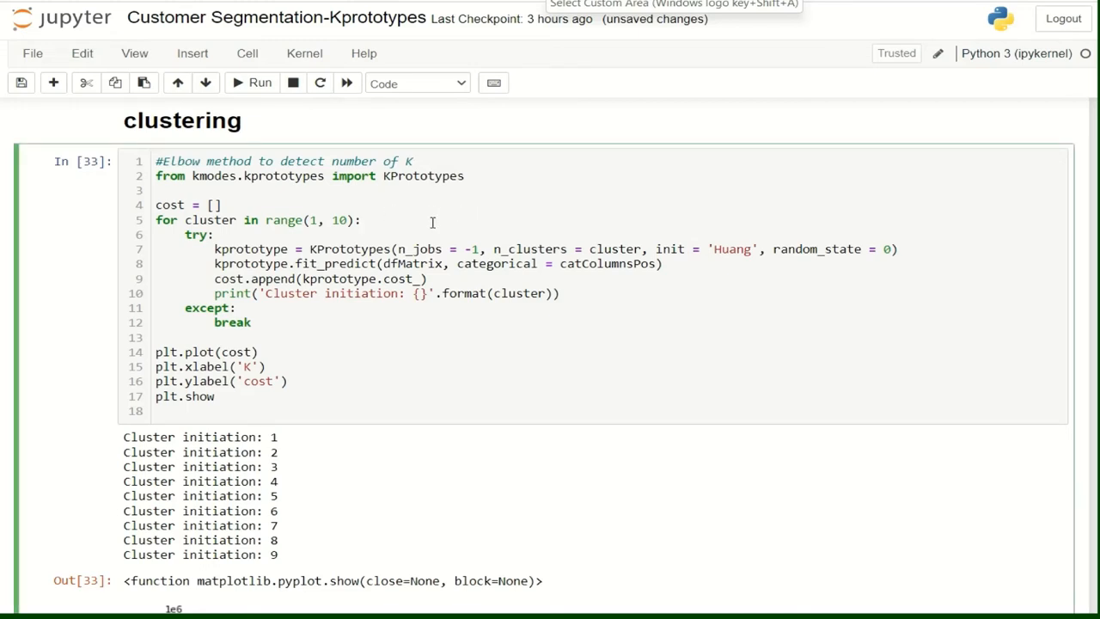
left_click(362, 220)
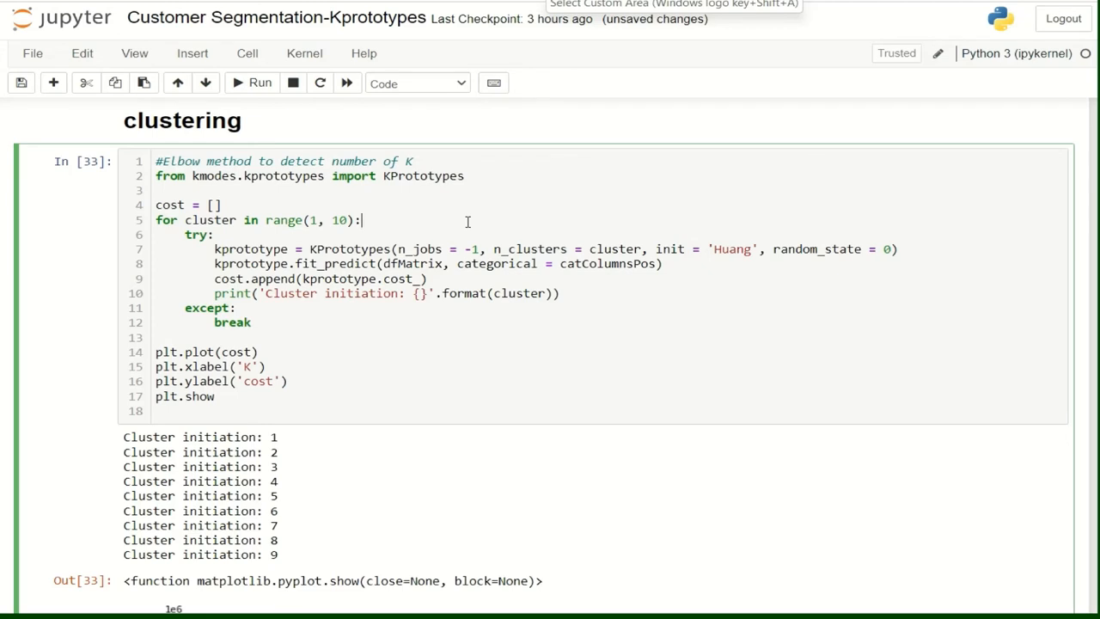
Scroll past the KneeLocator elbow at k = 3 to the 3-cluster K-Prototypes model and its scatter plot
scroll("down", 3)
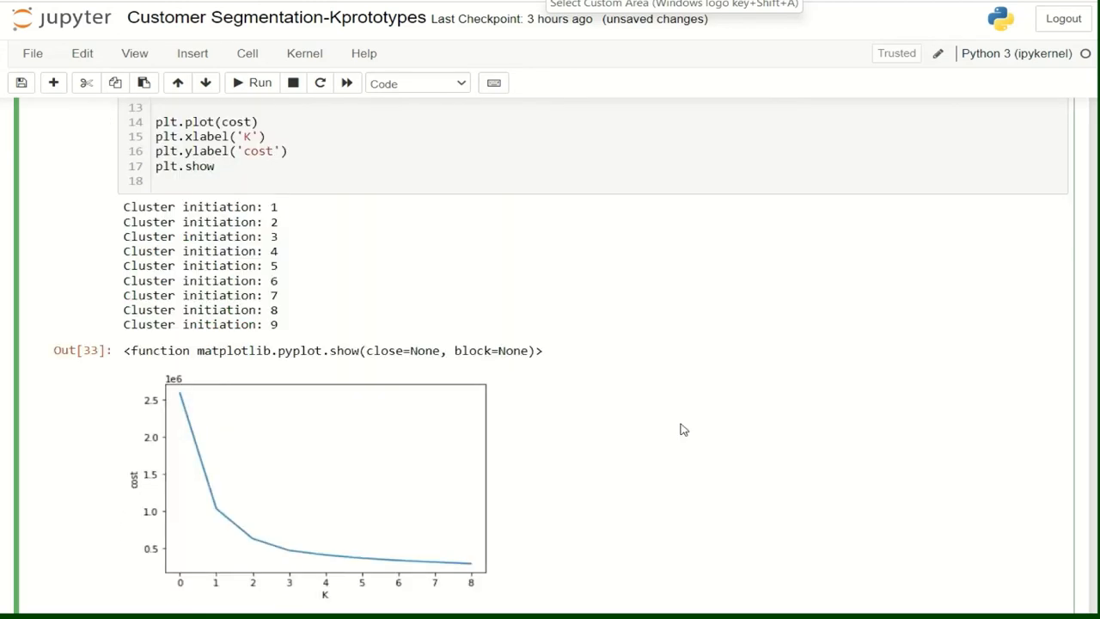
mouse_move(268, 559)
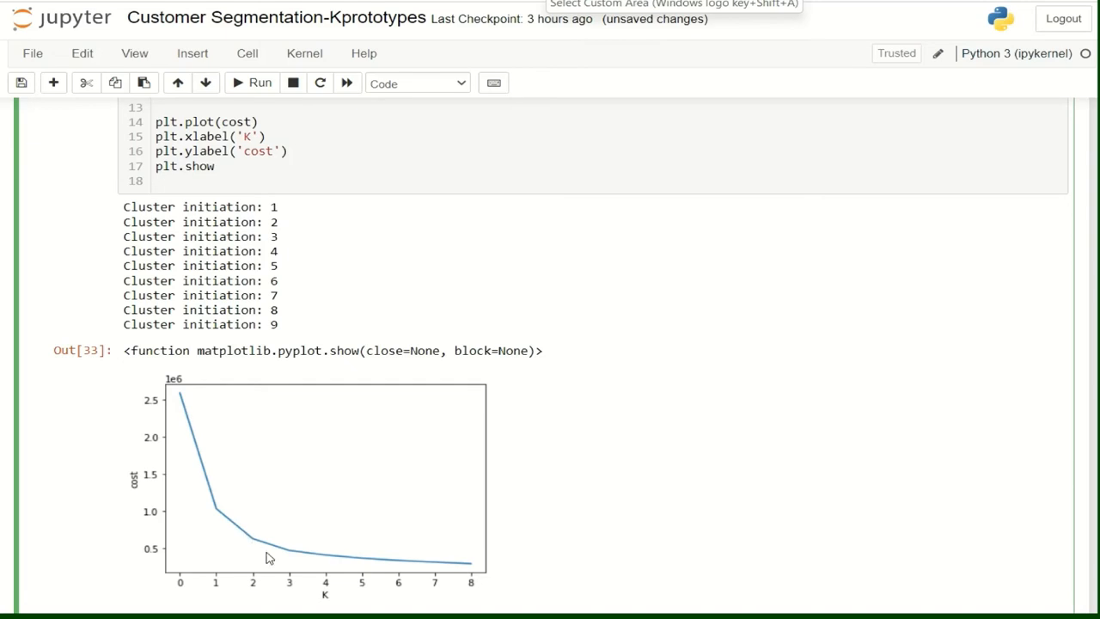
mouse_move(254, 471)
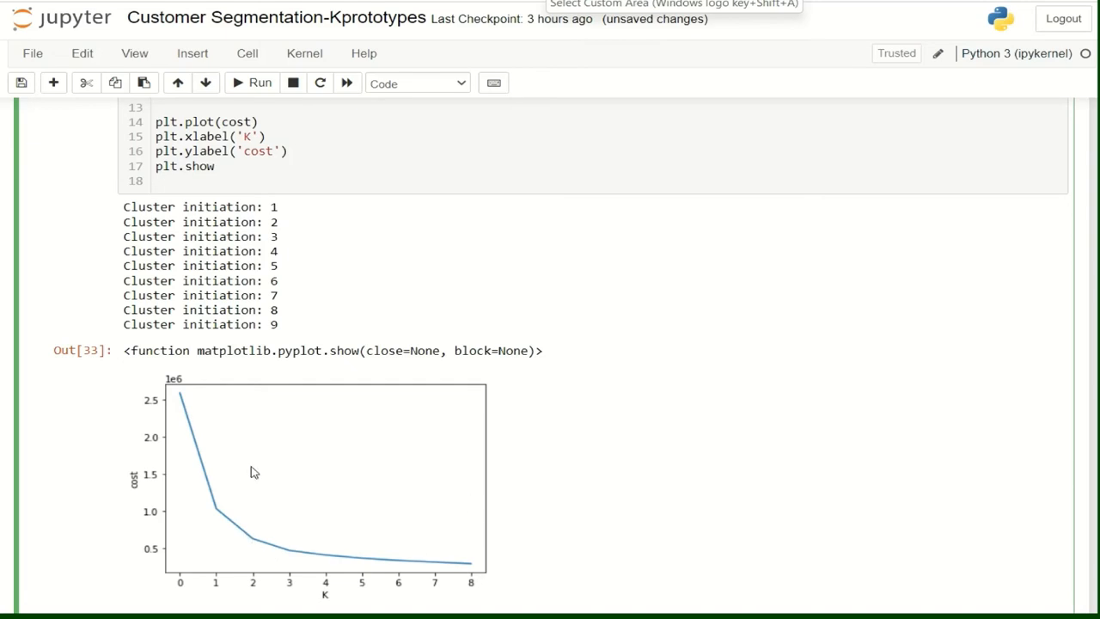
scroll("down", 3)
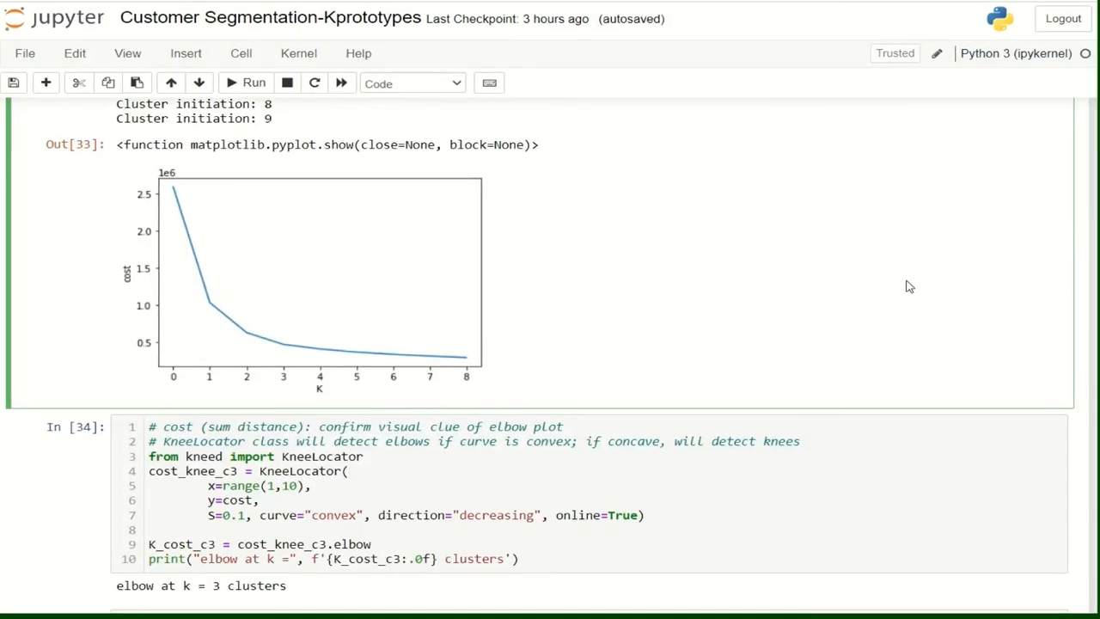
mouse_move(621, 299)
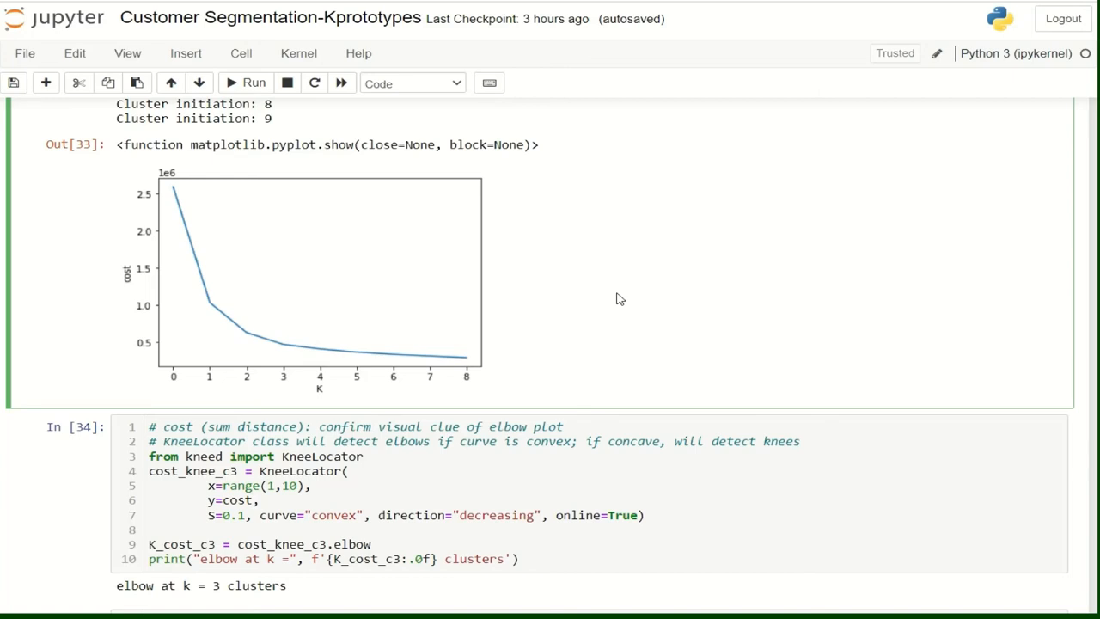
scroll("down", 3)
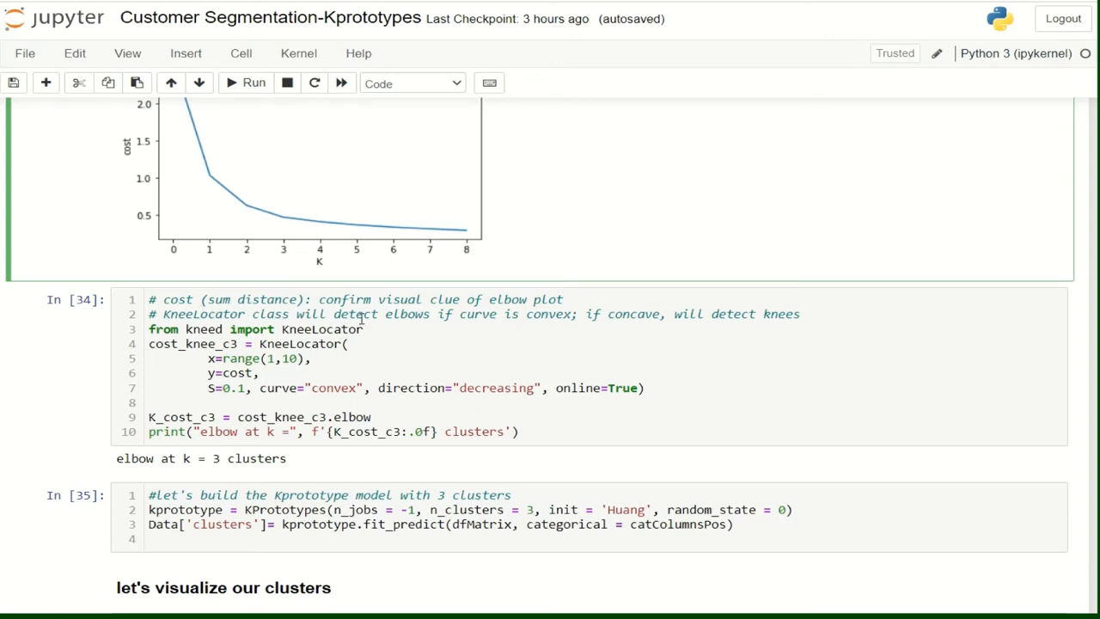
mouse_move(457, 313)
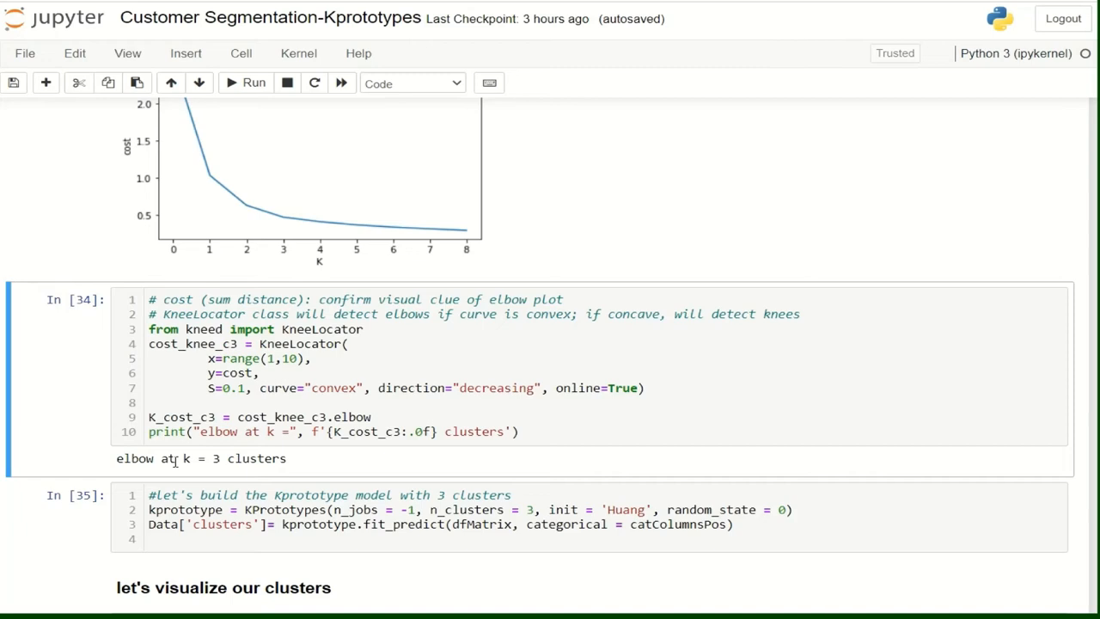
mouse_move(333, 465)
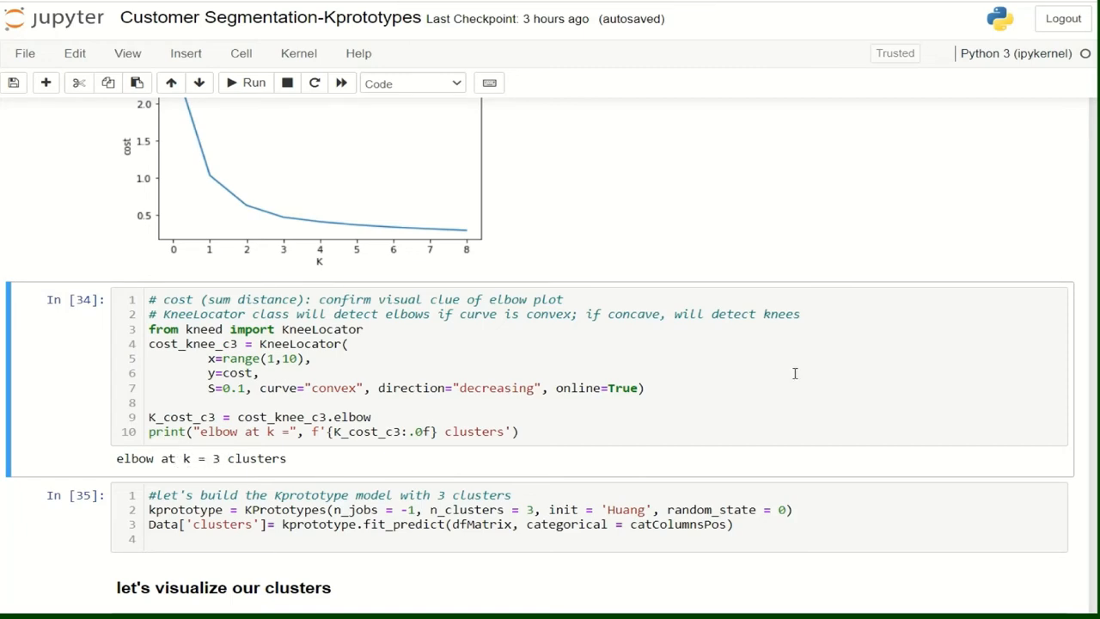
mouse_move(784, 355)
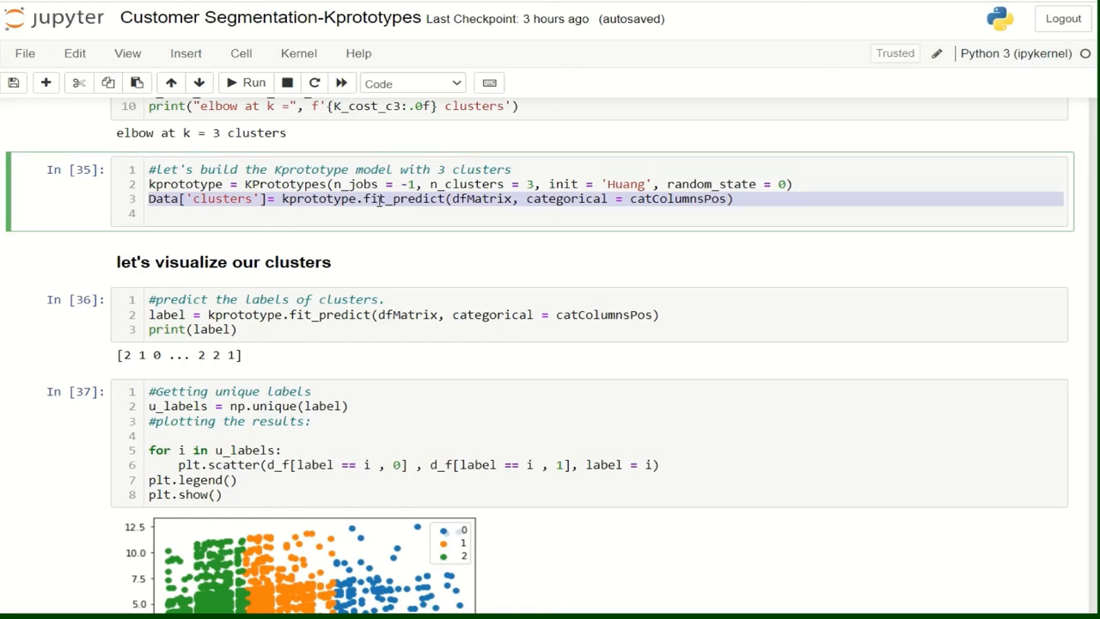
scroll("down", 3)
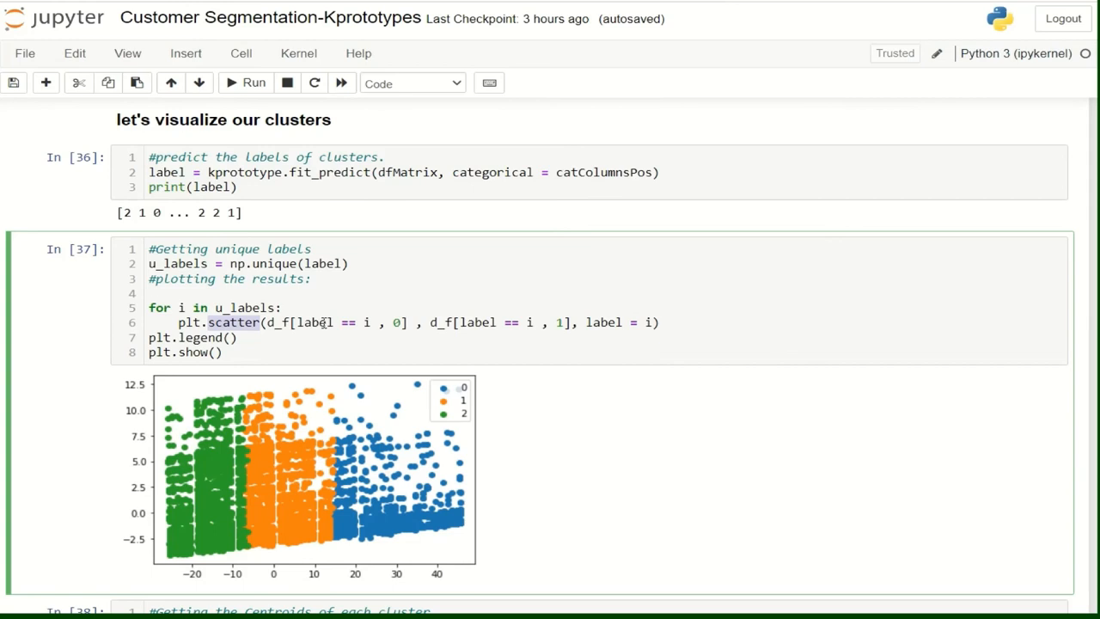
mouse_move(337, 471)
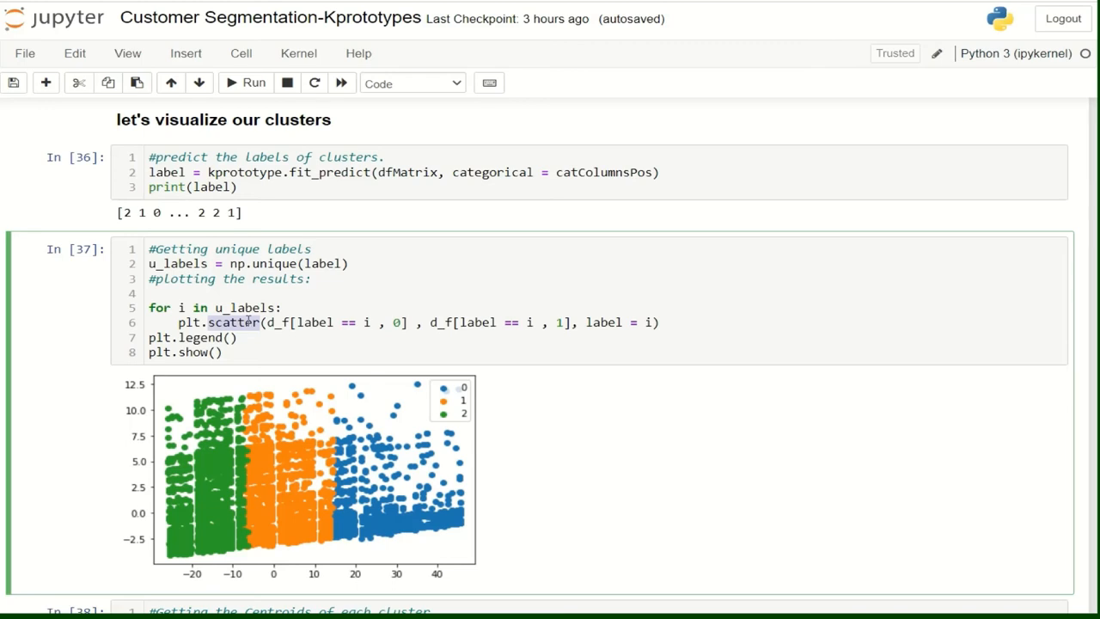
Scroll to the Analysis heading and the value_counts bar chart of cluster volumes
scroll("down", 3)
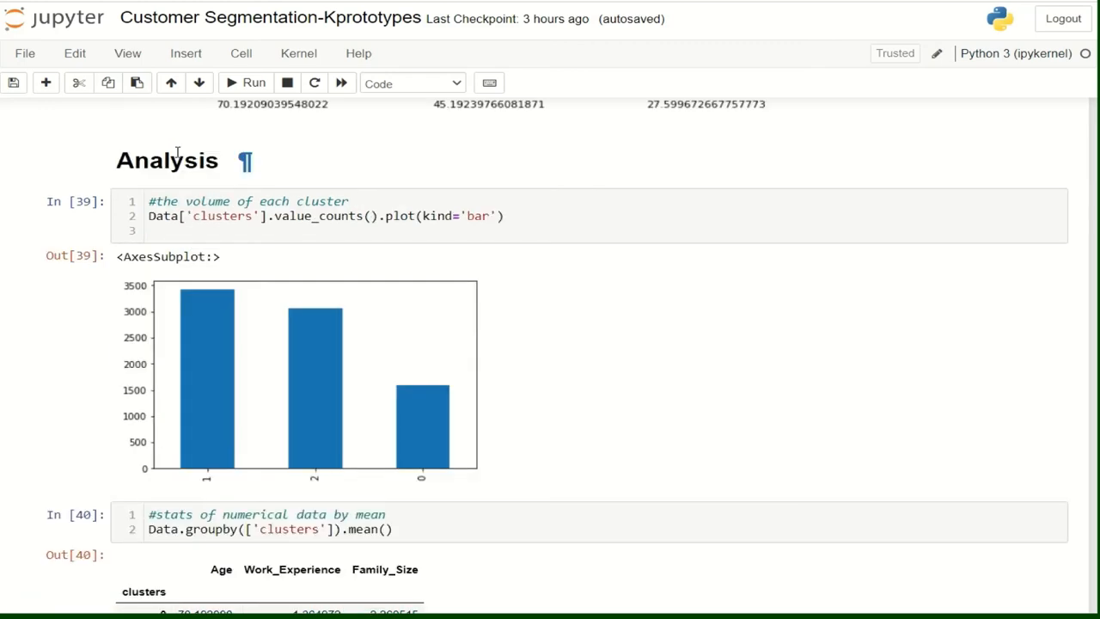
mouse_move(246, 162)
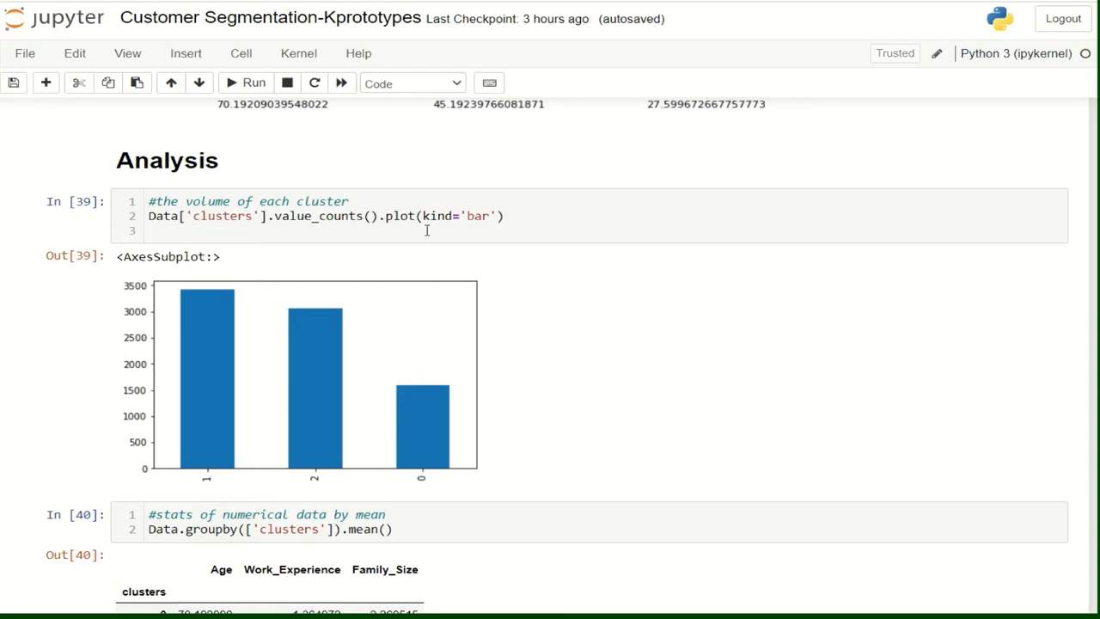
mouse_move(209, 351)
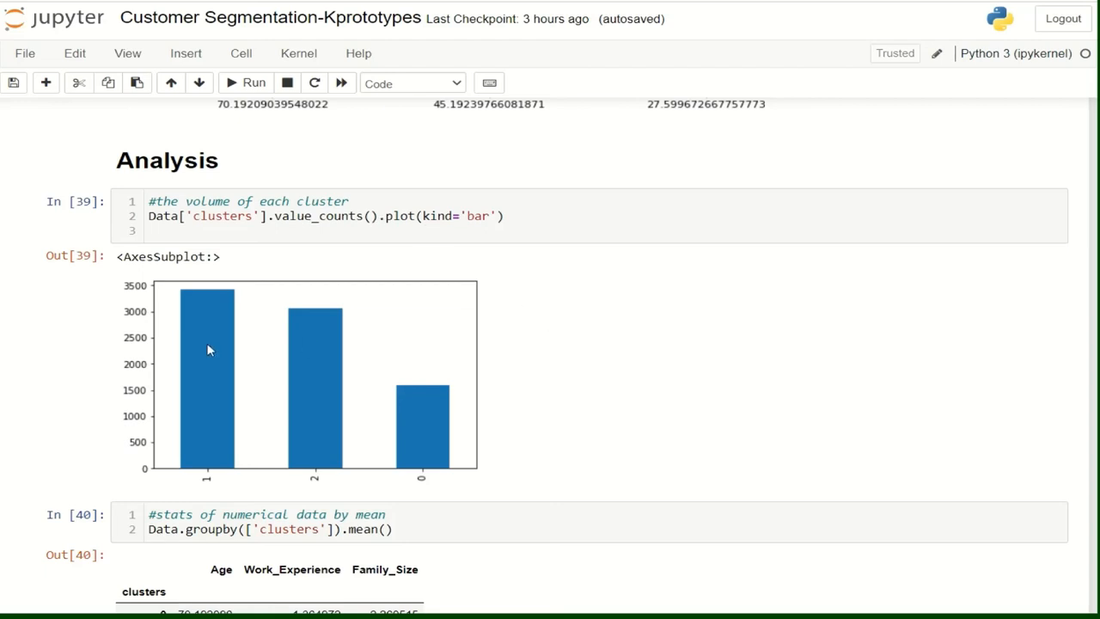
mouse_move(202, 451)
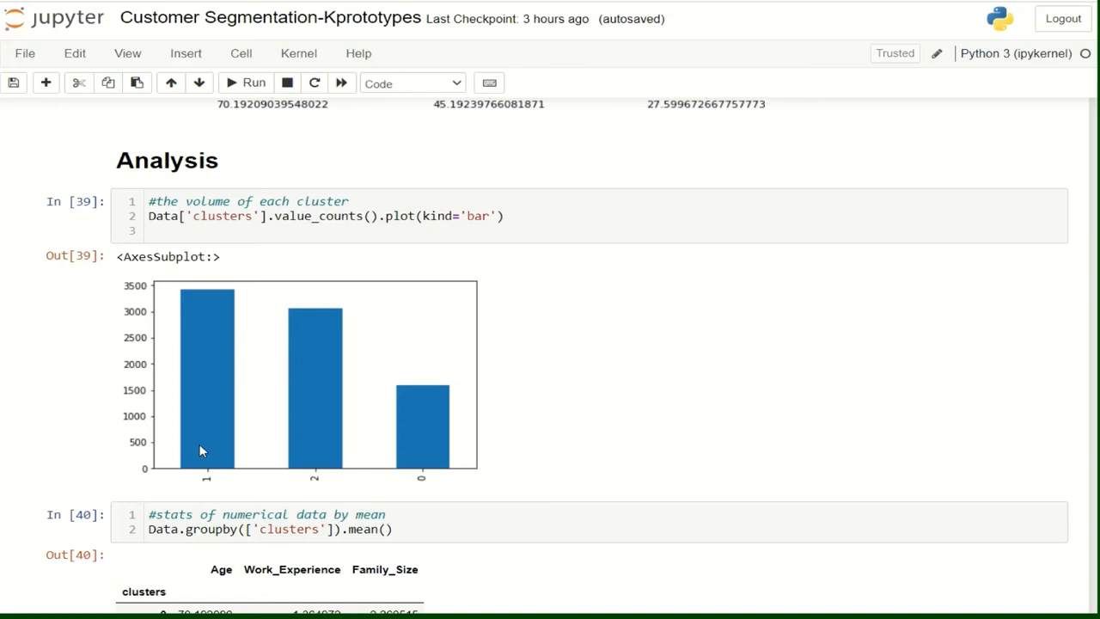
mouse_move(220, 303)
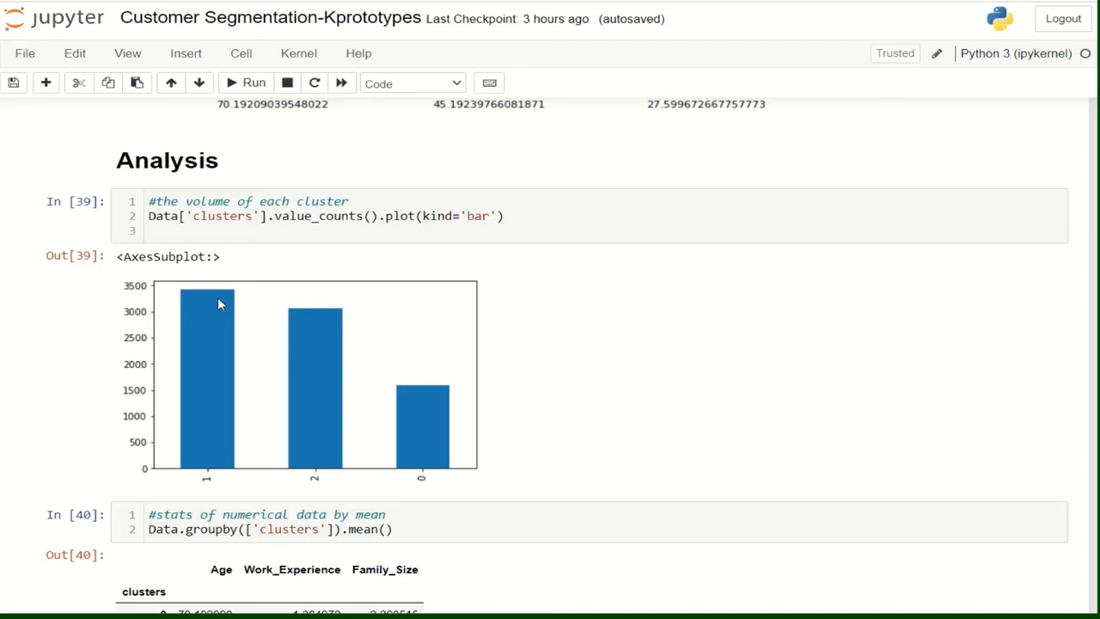
mouse_move(215, 451)
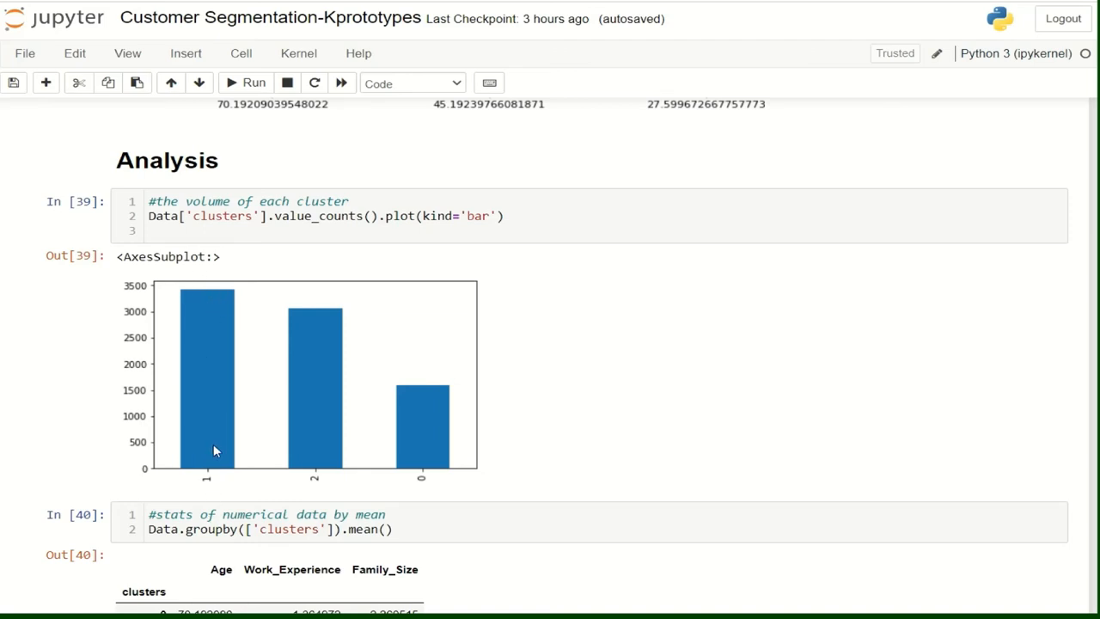
mouse_move(313, 438)
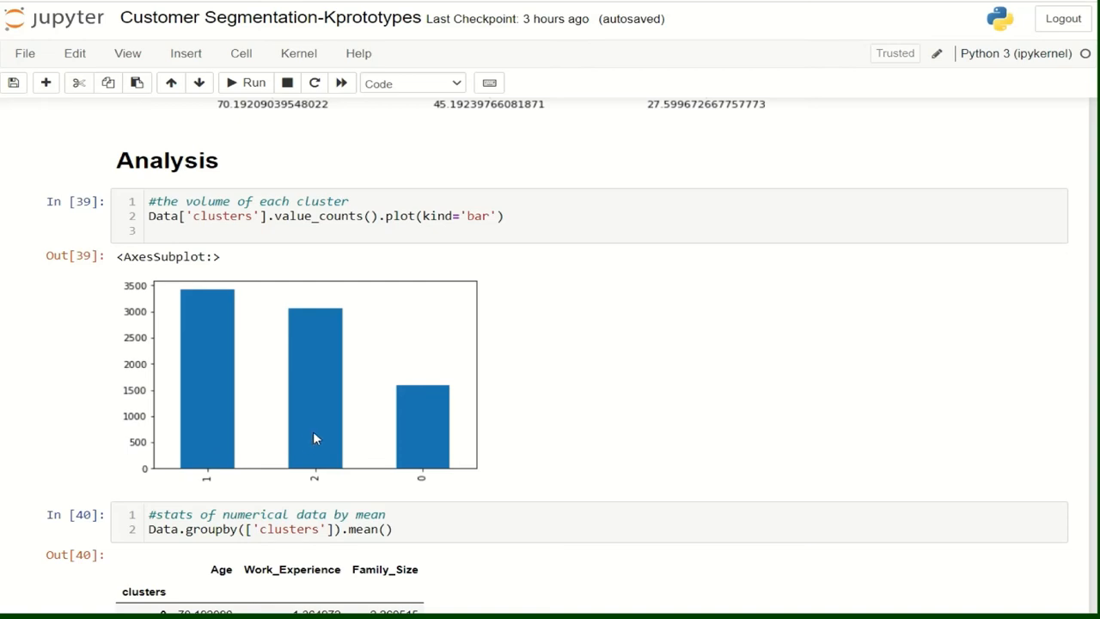
mouse_move(372, 477)
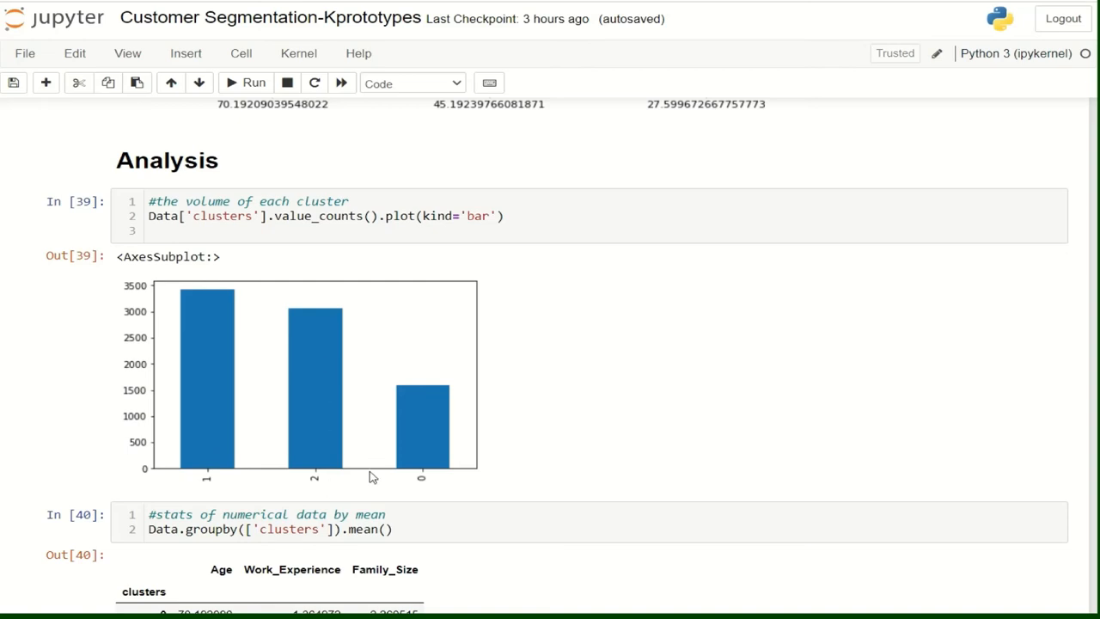
mouse_move(430, 434)
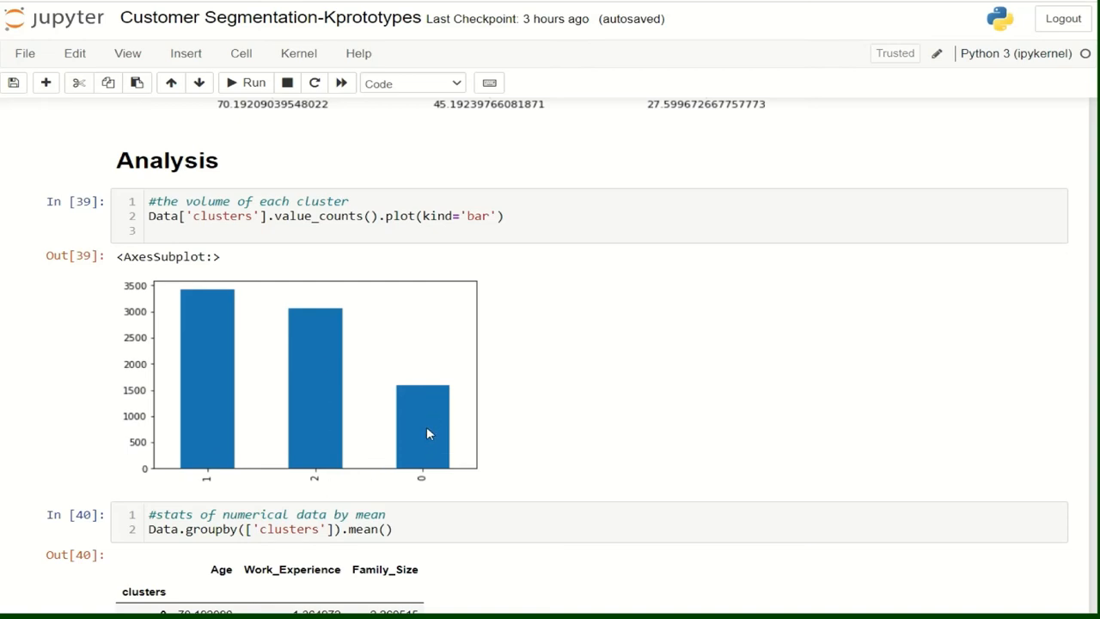
mouse_move(430, 450)
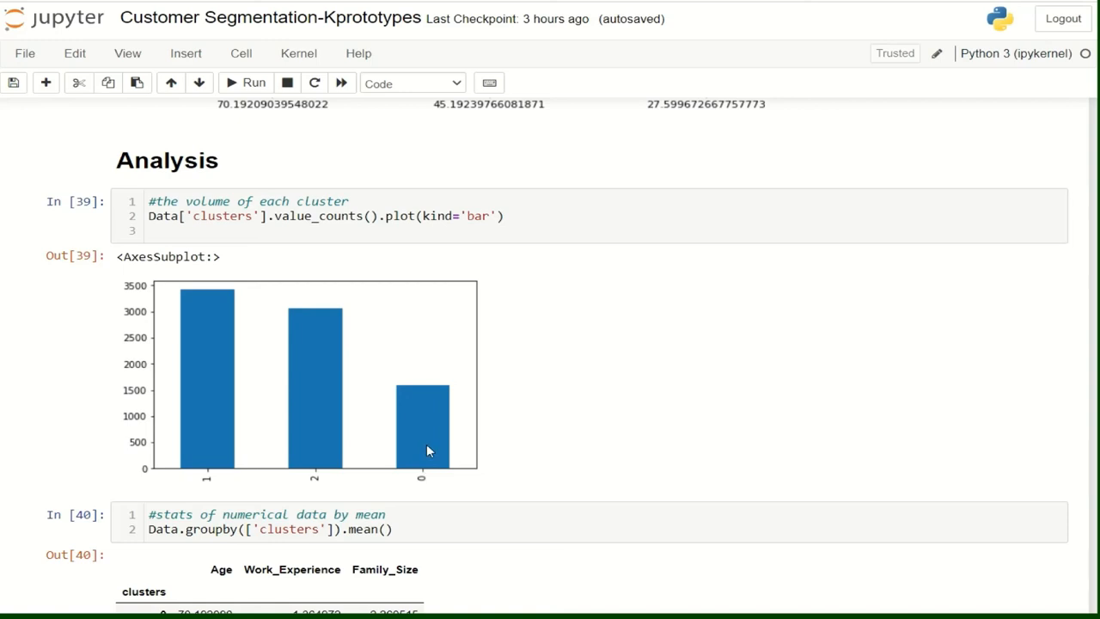
scroll("up", 3)
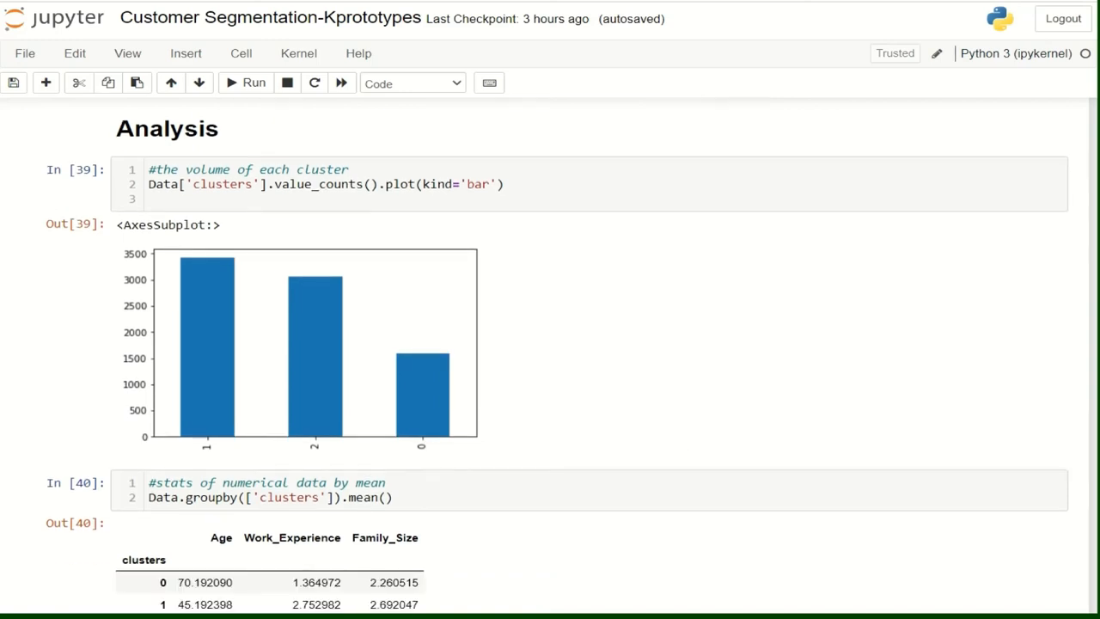
Scroll to Out[40] and Out[41] to review the per-cluster mean and categorical mode tables
scroll("down", 3)
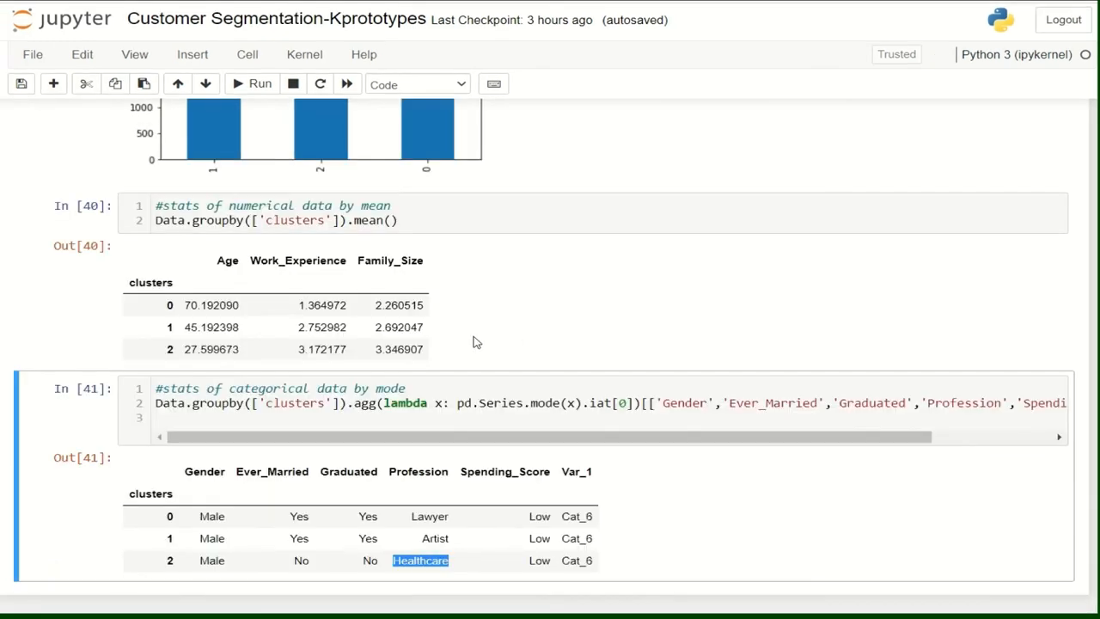
mouse_move(507, 323)
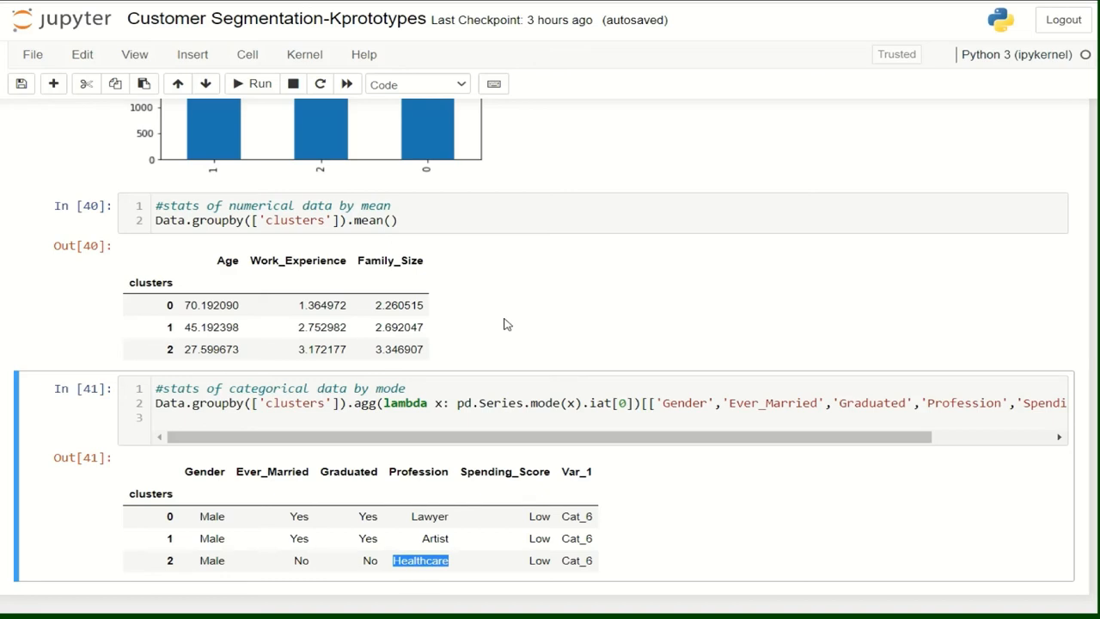
mouse_move(241, 271)
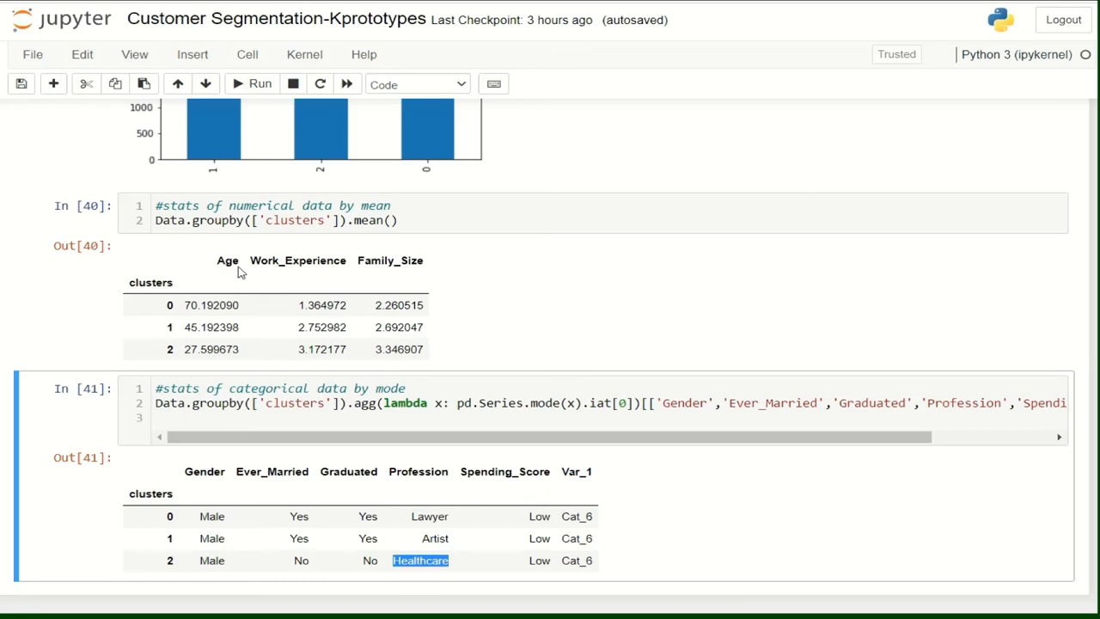
double_click(227, 261)
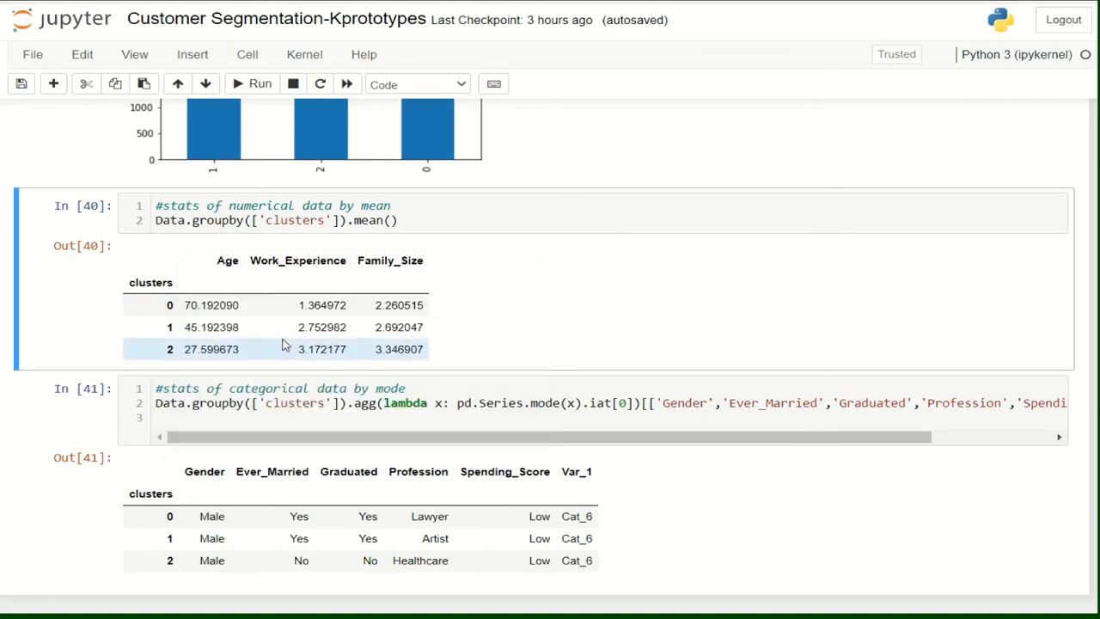
mouse_move(193, 306)
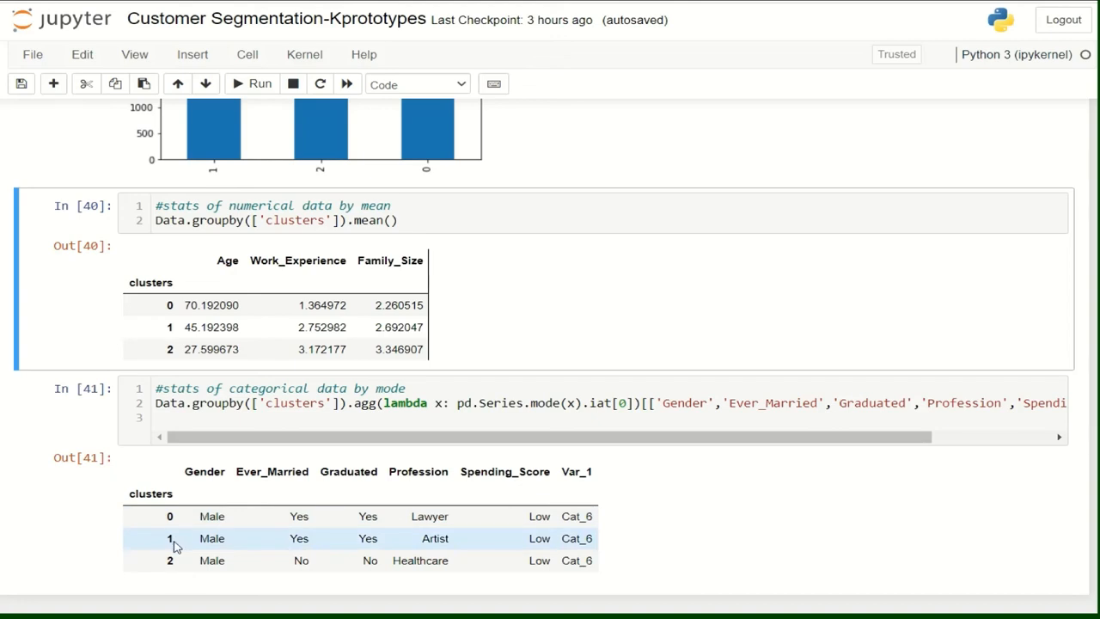
mouse_move(296, 584)
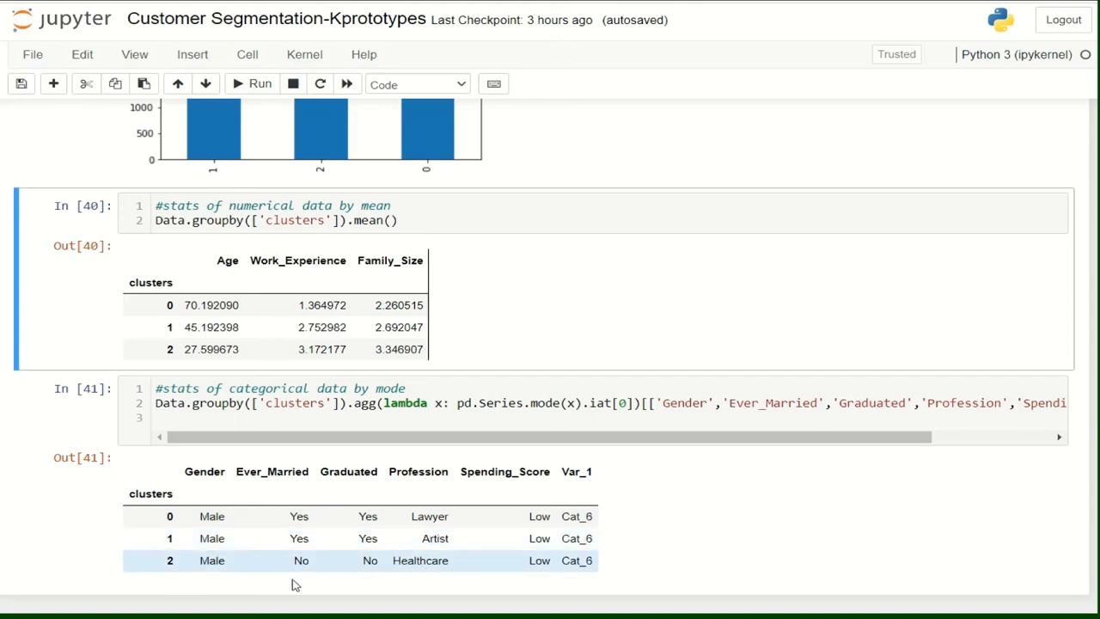